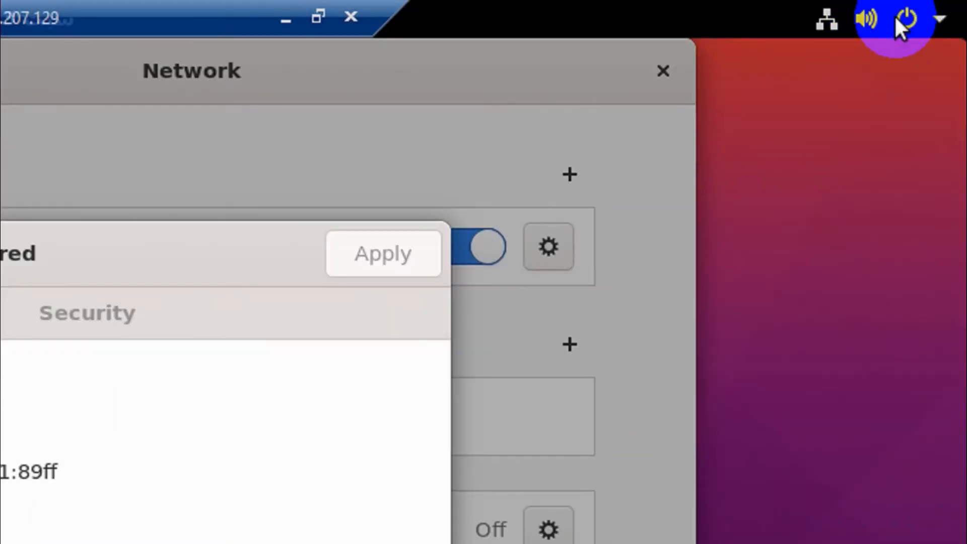
Reach the wired connection's settings from the top-bar network menu via Wired Settings.
left_click(901, 18)
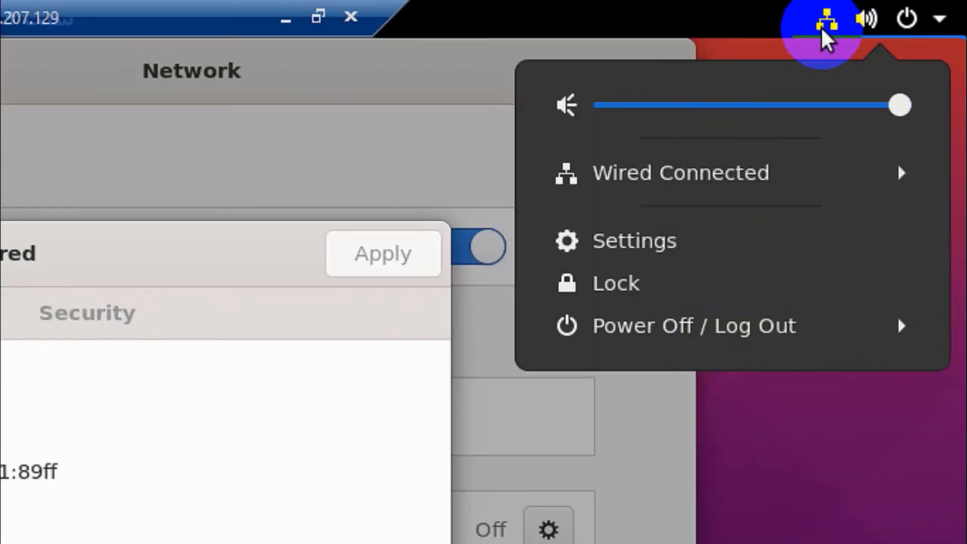
left_click(681, 172)
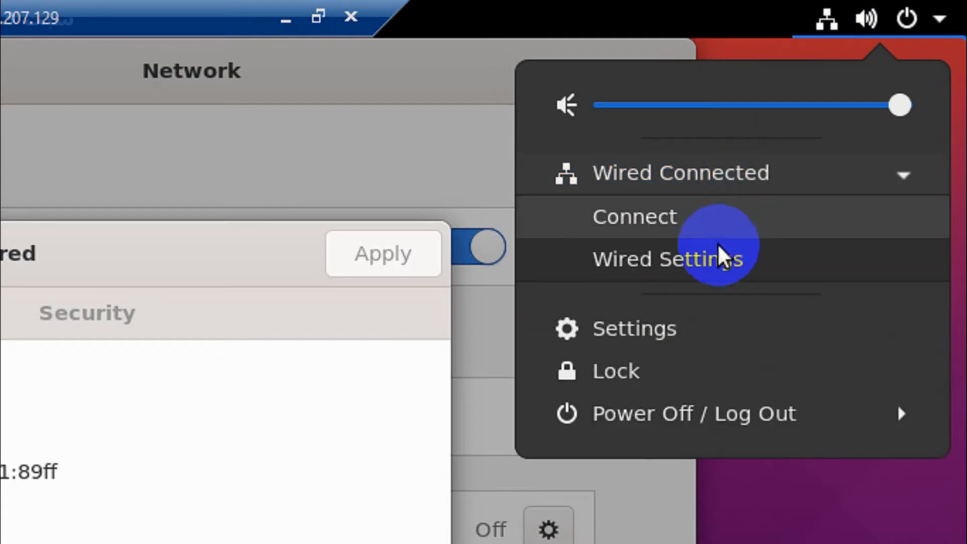
left_click(667, 259)
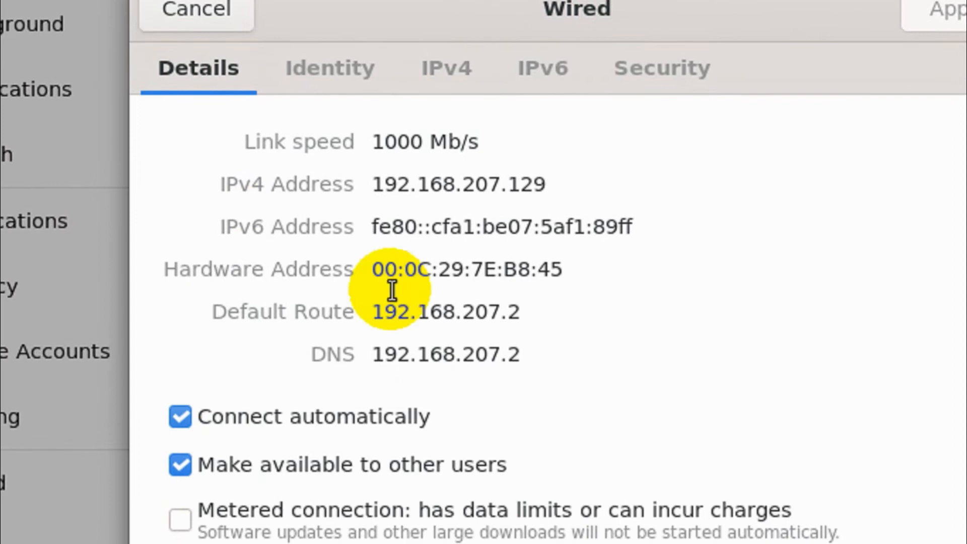
Set the wired connection's IPv4 Method to Manual instead of automatic DHCP.
scroll("down", 3)
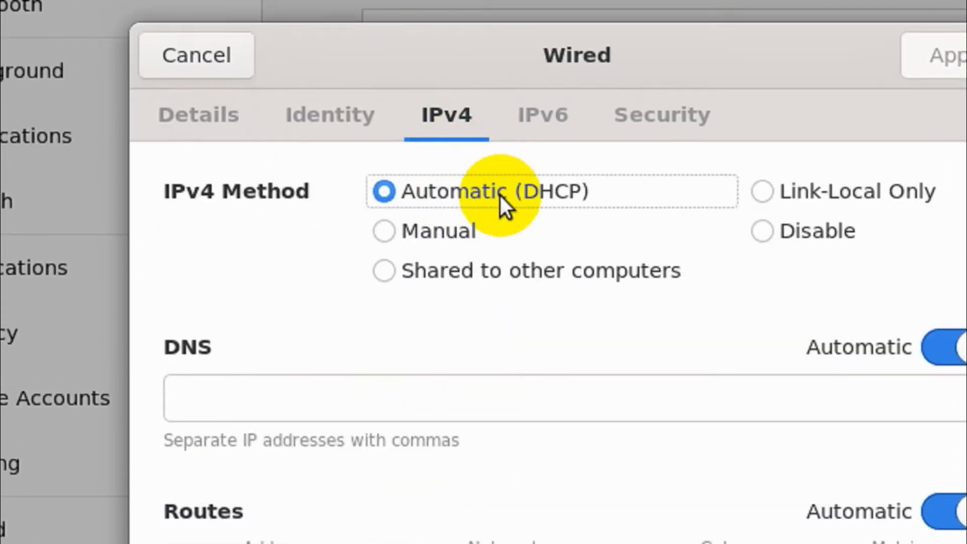
left_click(384, 231)
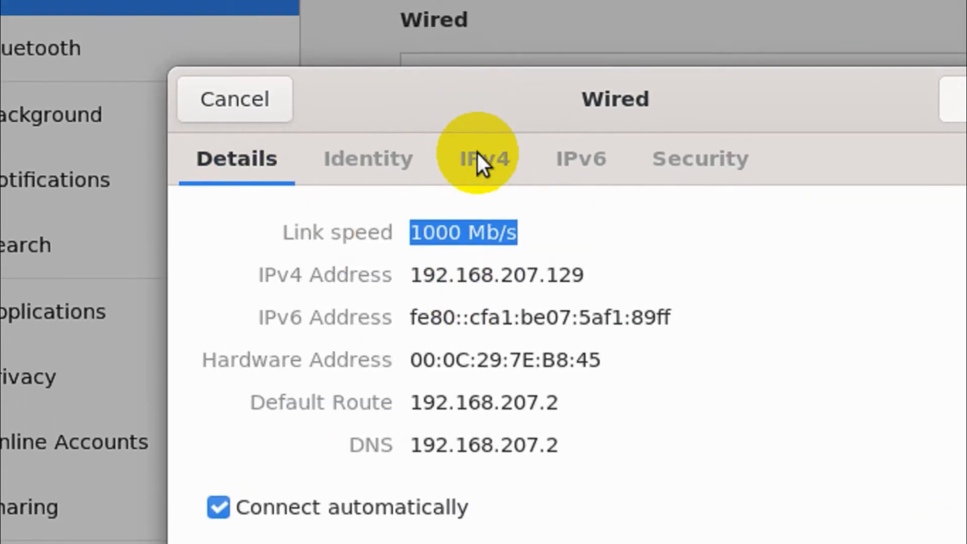
Enter static address 192.168.207.10 with netmask 255.255.255.0.
left_click(485, 158)
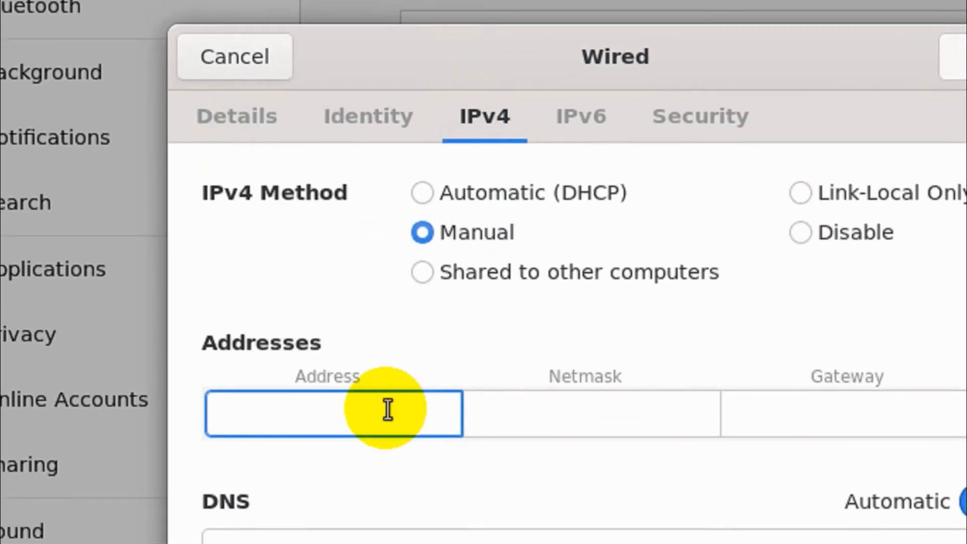
type("192.168")
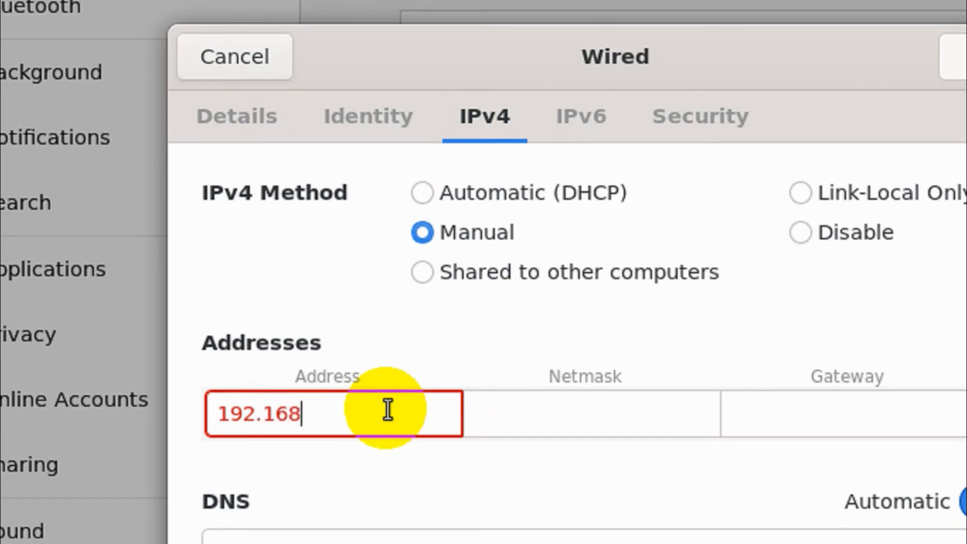
type(".20")
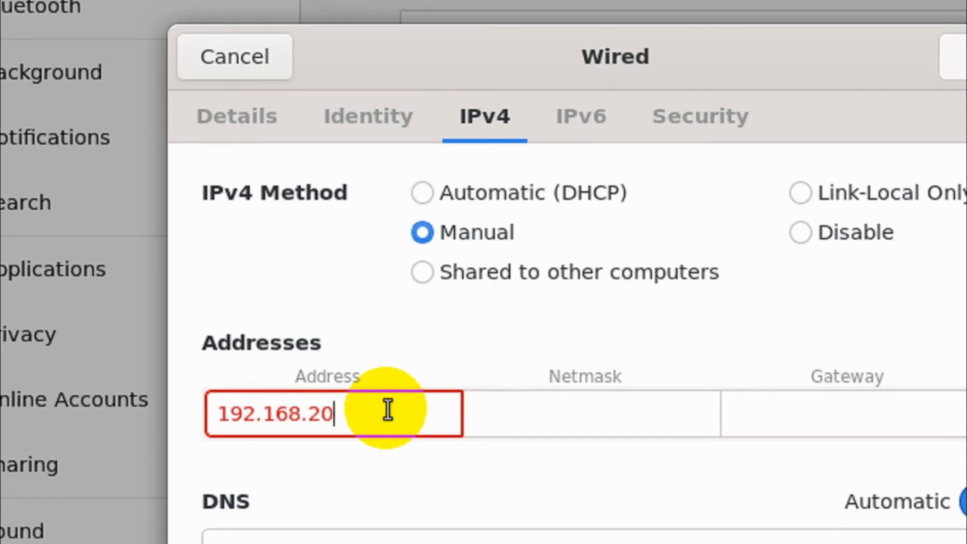
type("7.")
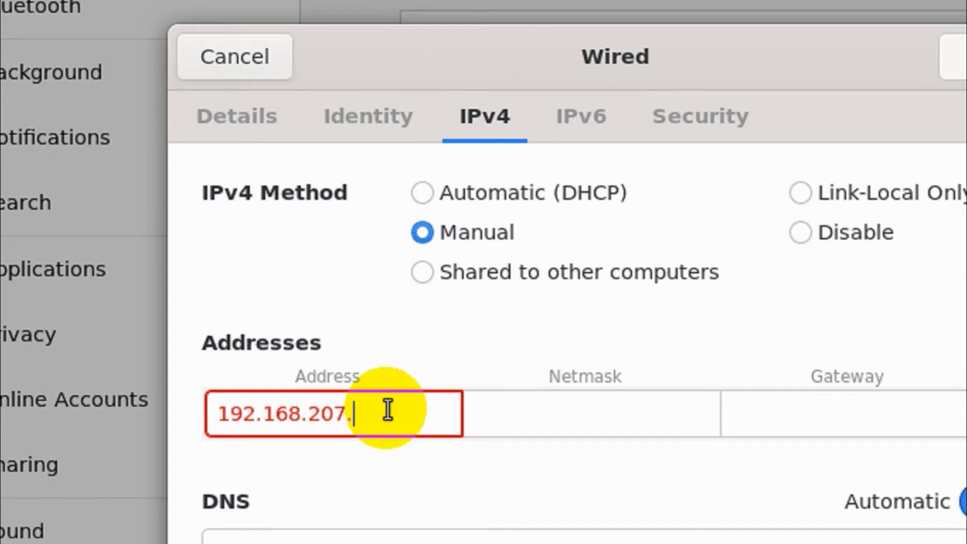
type("1")
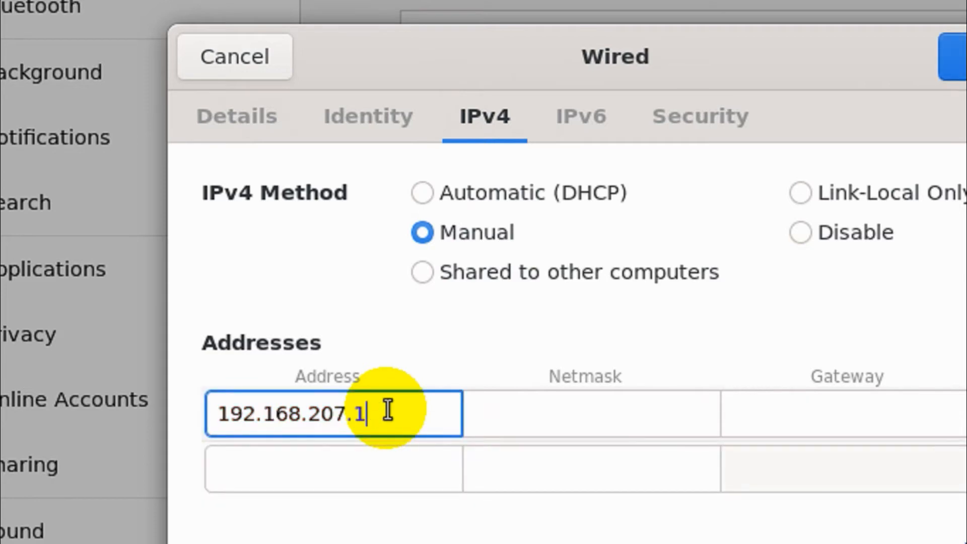
type("0")
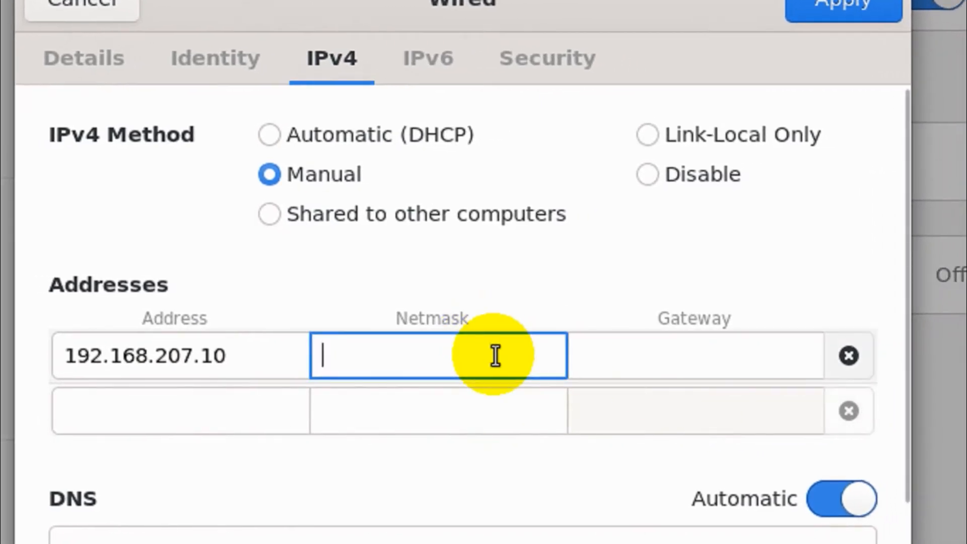
mouse_move(469, 323)
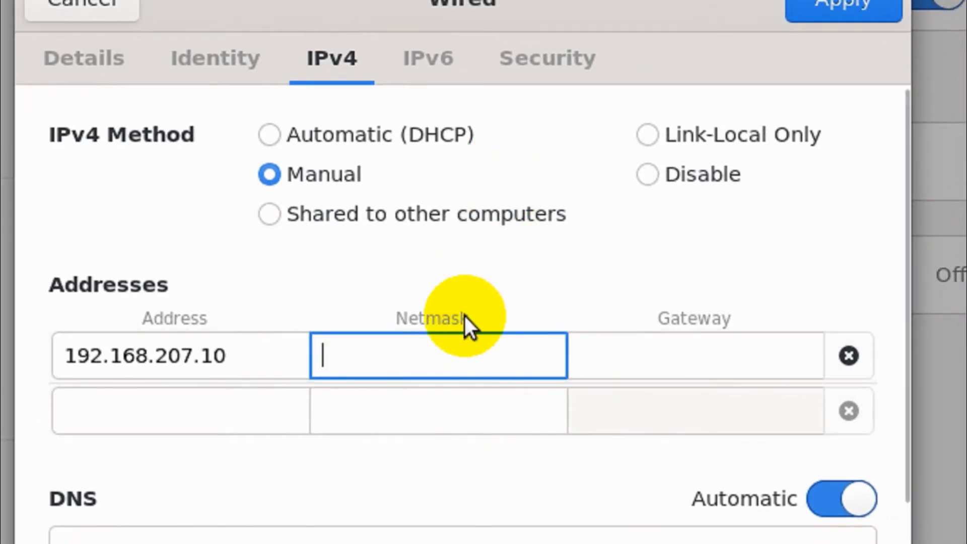
type("255.")
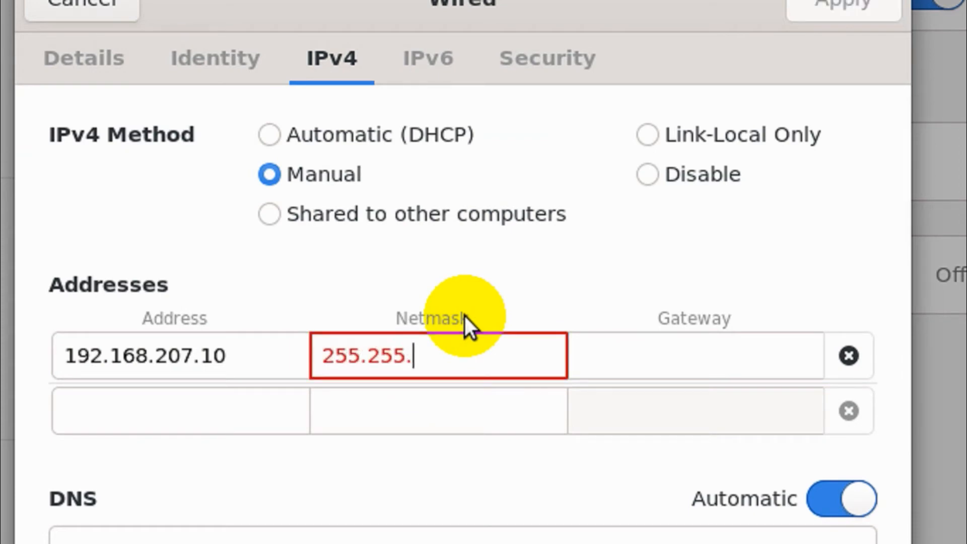
type("255.0")
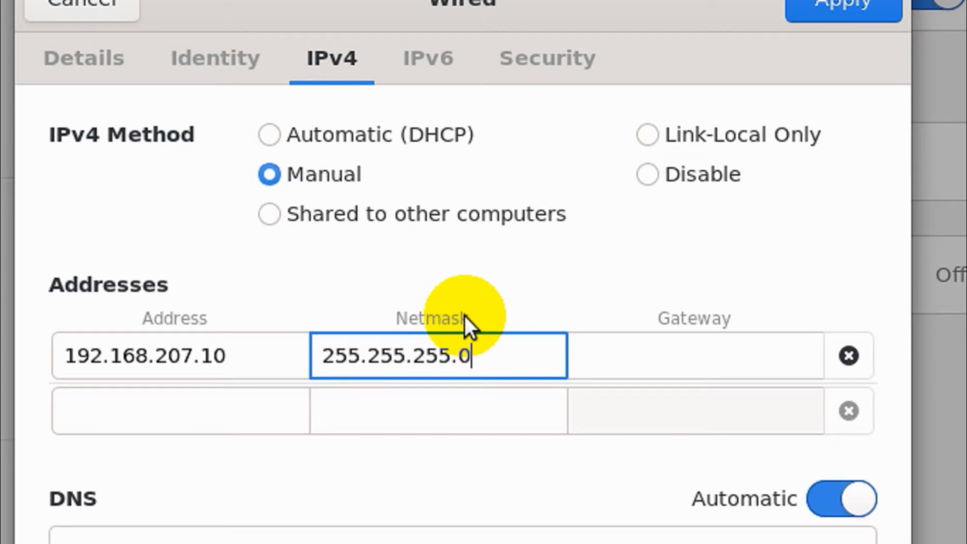
Begin entering the gateway 192.168.207 in the Gateway field.
left_click(691, 356)
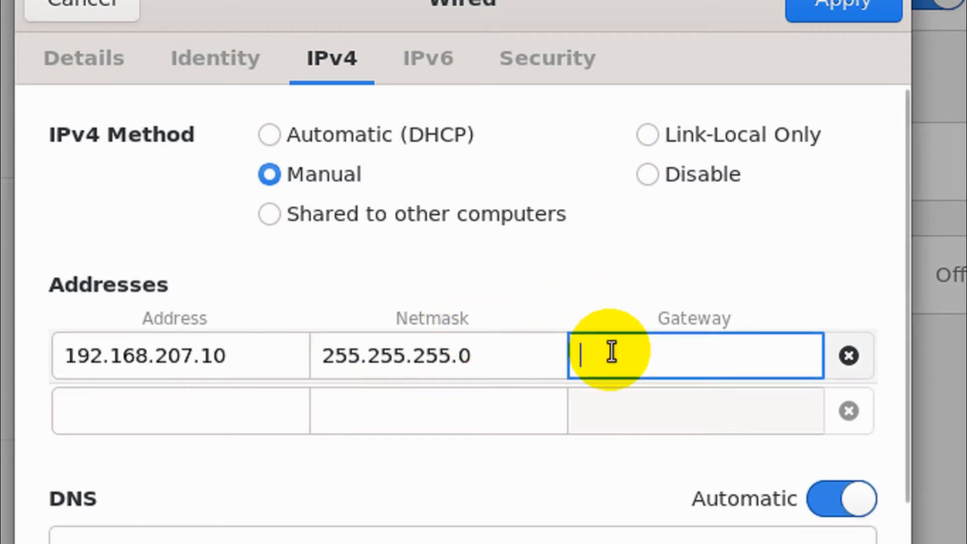
type("192.168.")
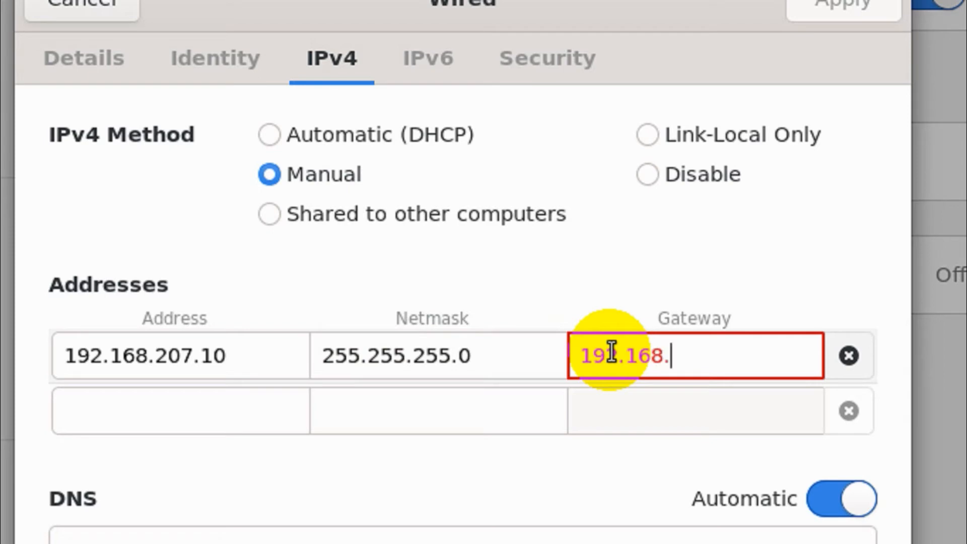
type("207.2")
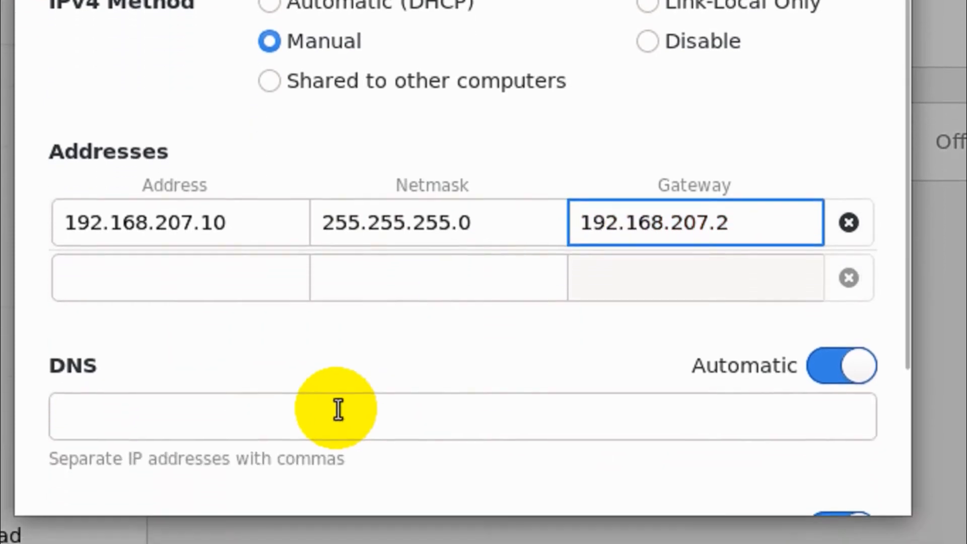
Enter DNS servers 192.168.207.2 and 8.8.8 in the DNS field.
type("192.168.")
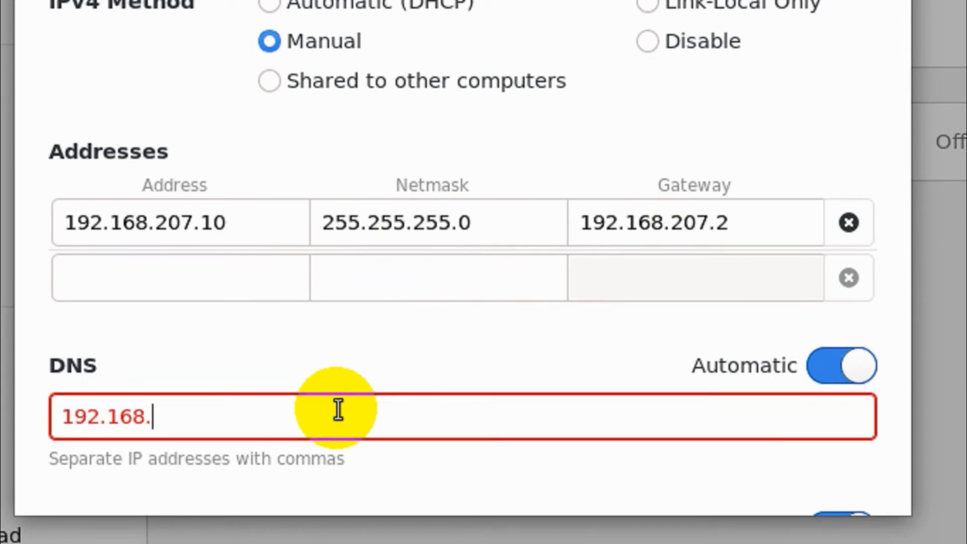
type("207.2")
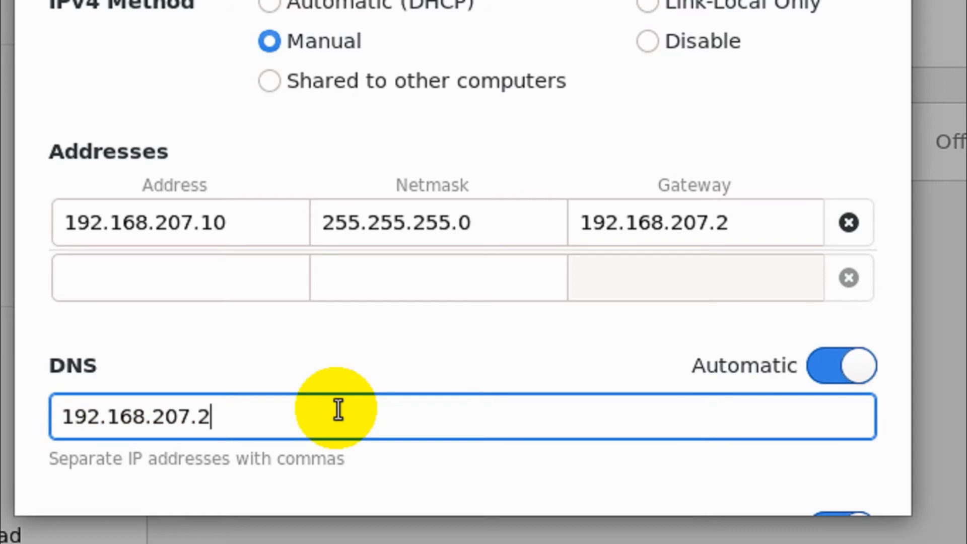
type(",8.8.8.")
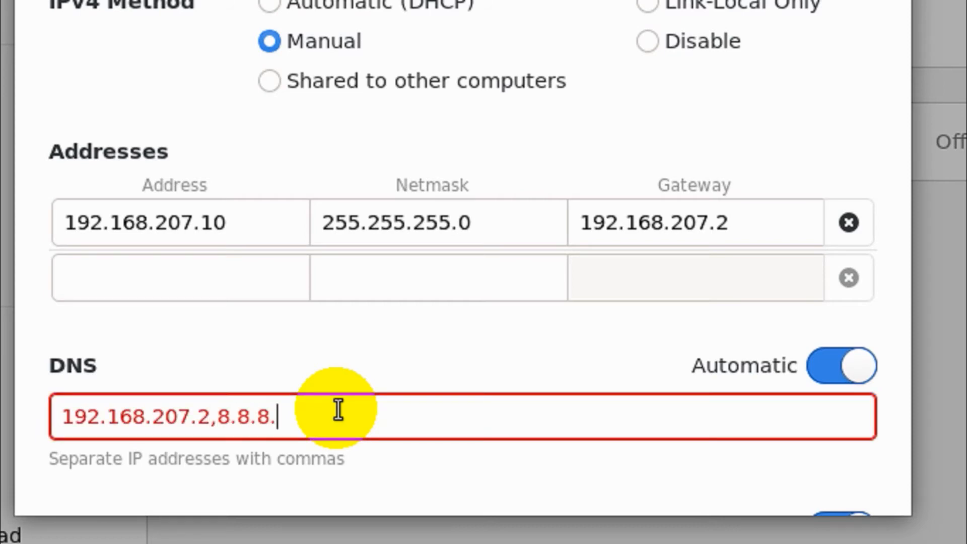
scroll("up", 3)
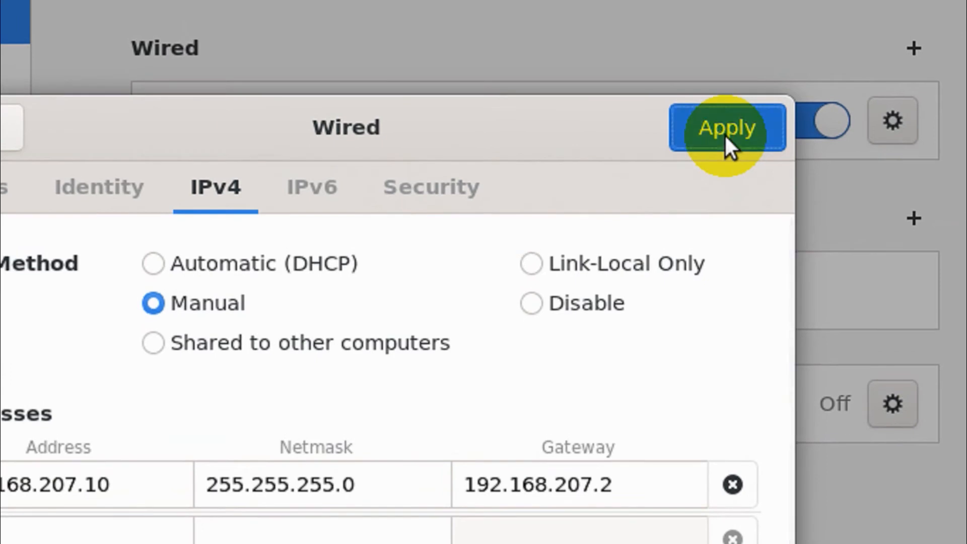
Apply the manual IPv4 settings, switch Wired off and supply the password when asked.
left_click(727, 128)
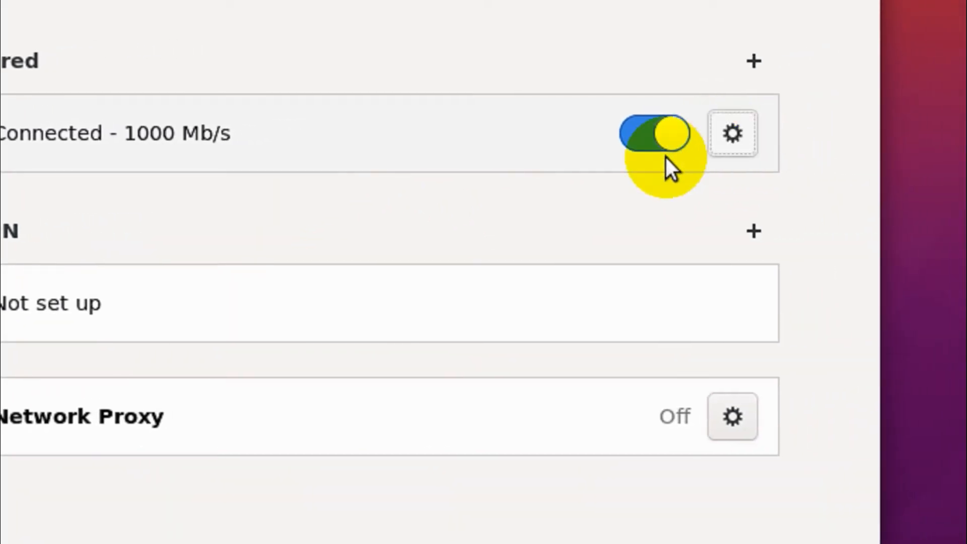
left_click(652, 133)
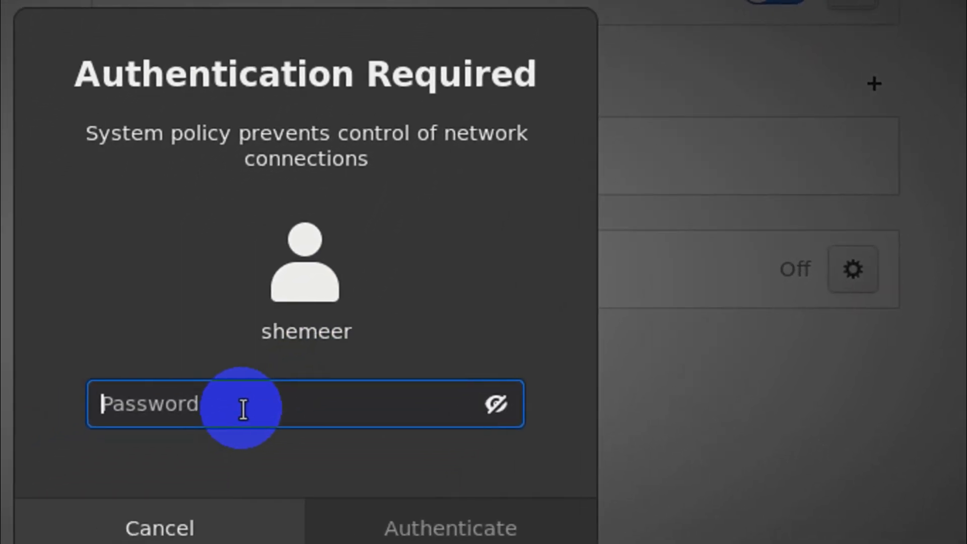
type("password")
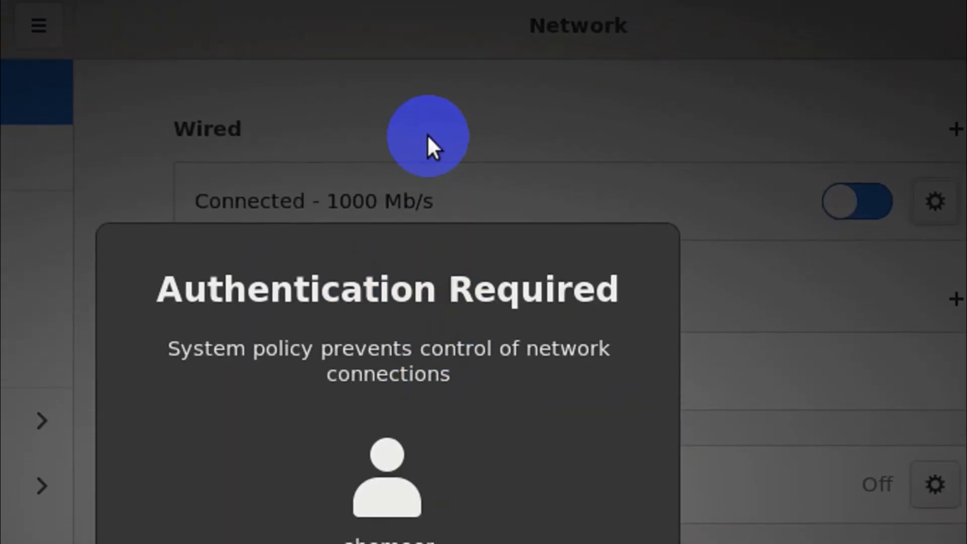
mouse_move(443, 247)
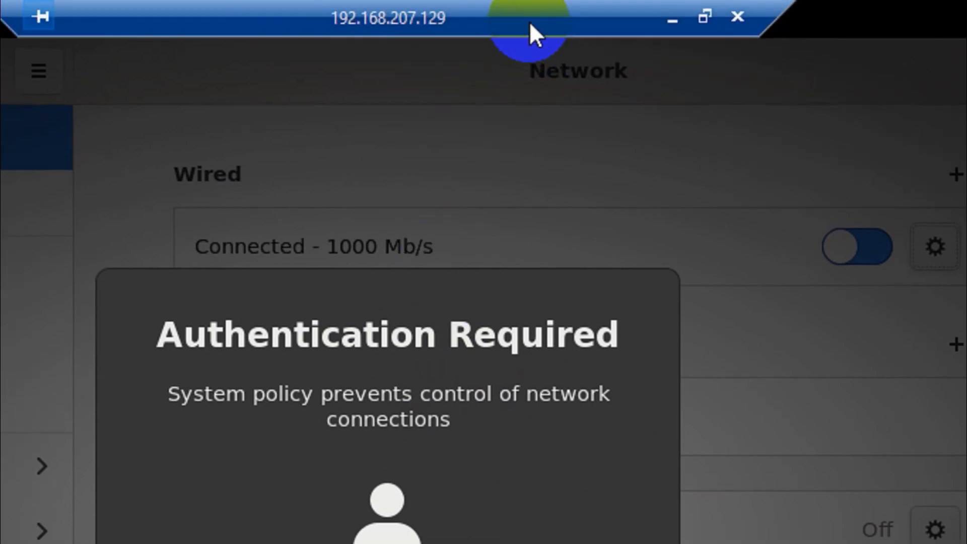
mouse_move(669, 61)
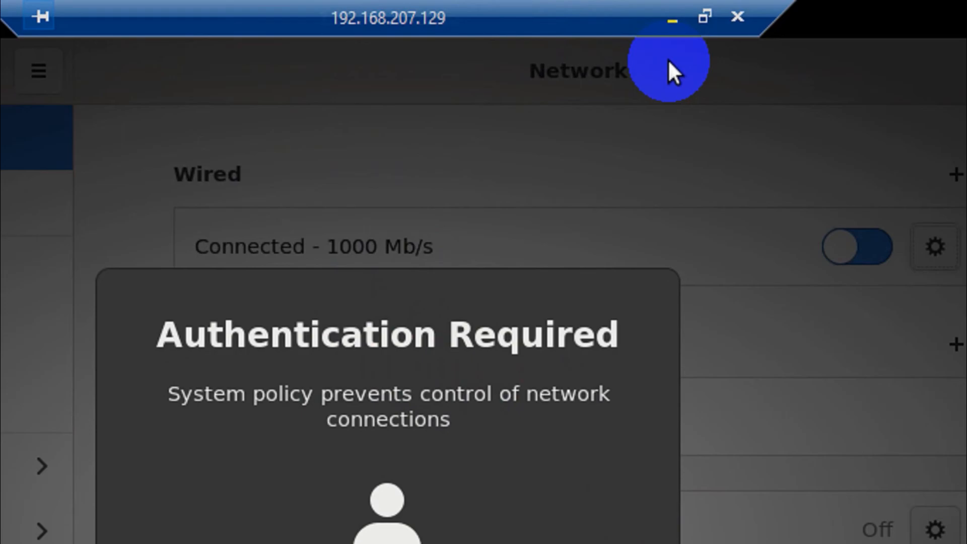
Return the VMware guest from full screen to windowed mode.
left_click(739, 17)
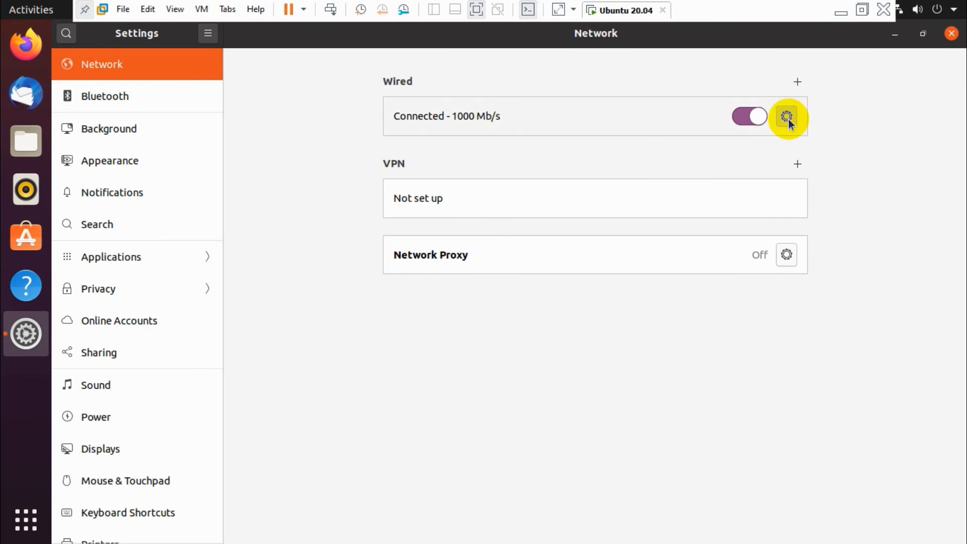
Review the wired Details showing 192.168.207.10 and route 192.168.207.2, then close Settings.
left_click(787, 117)
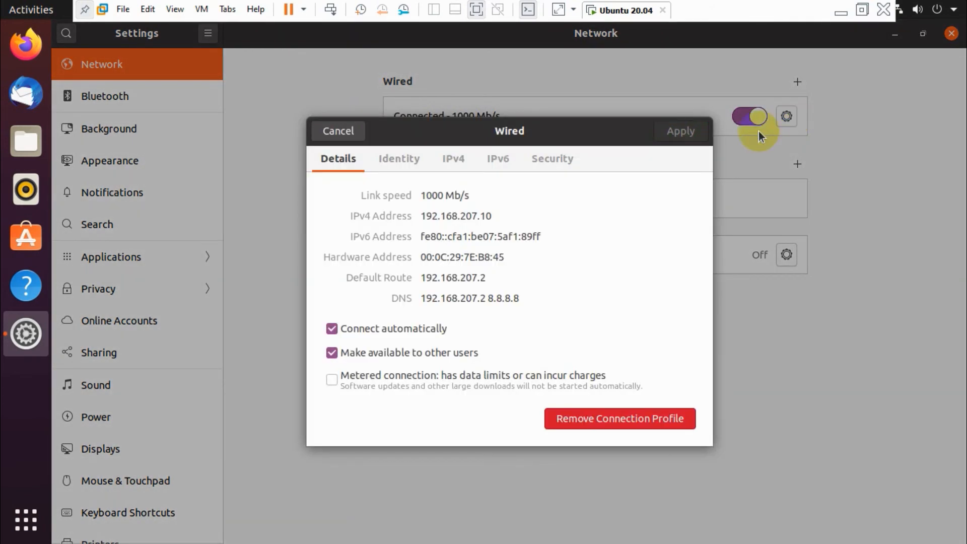
mouse_move(467, 298)
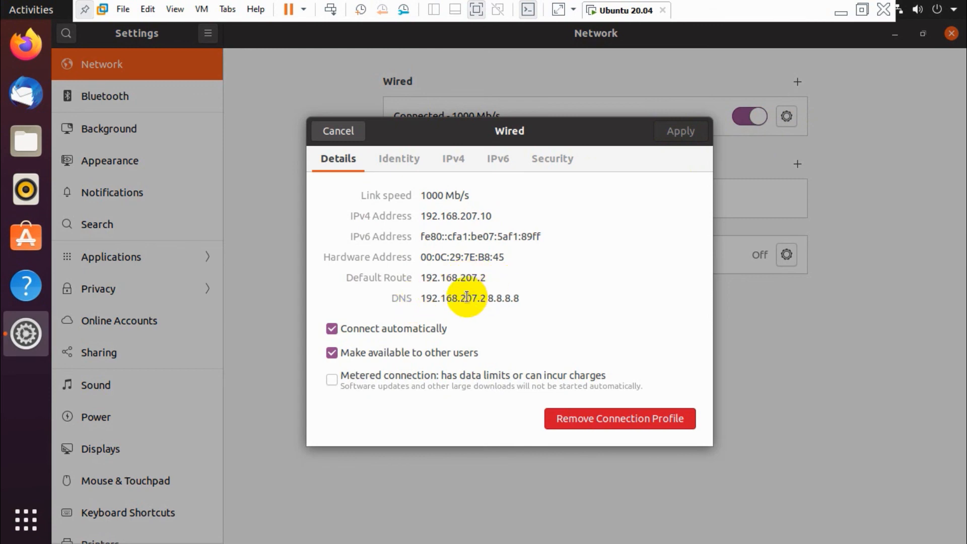
double_click(456, 216)
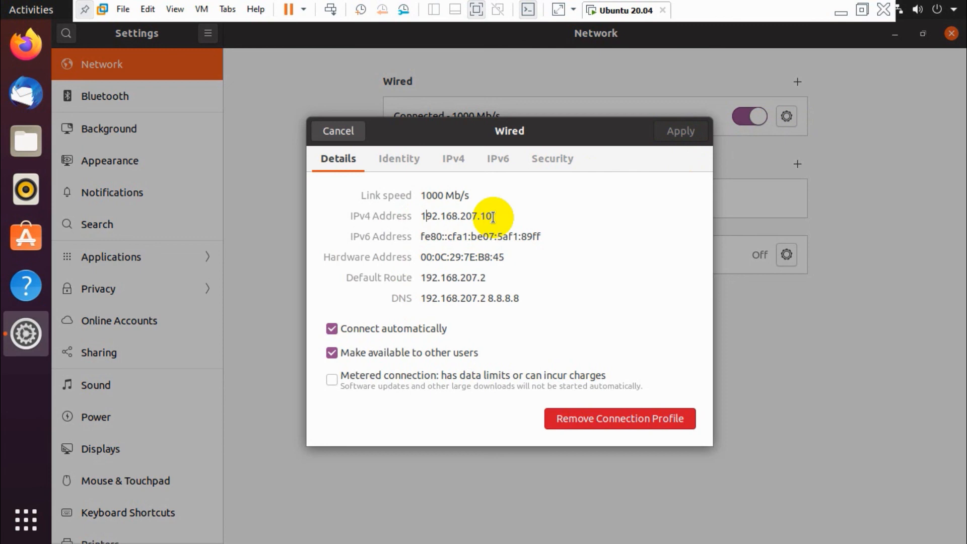
mouse_move(599, 359)
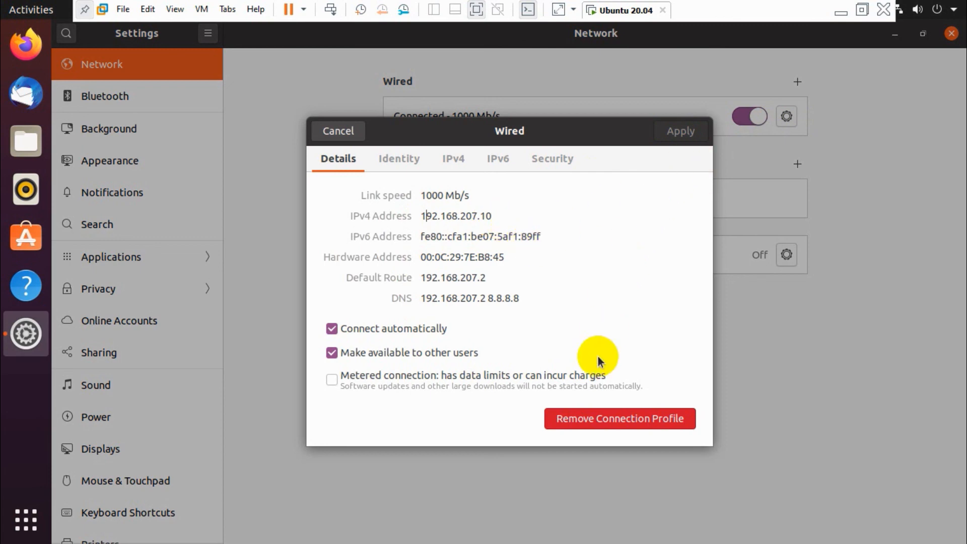
left_click(453, 159)
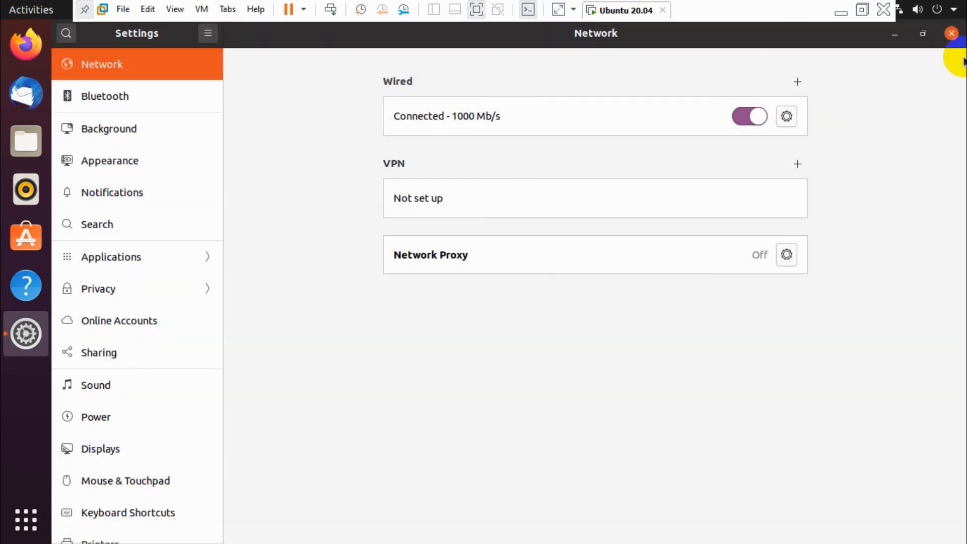
left_click(951, 33)
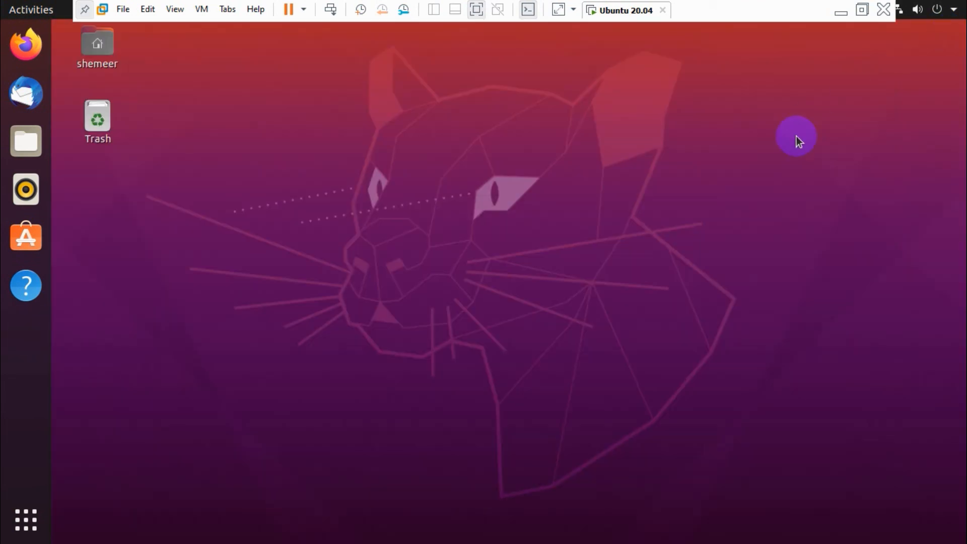